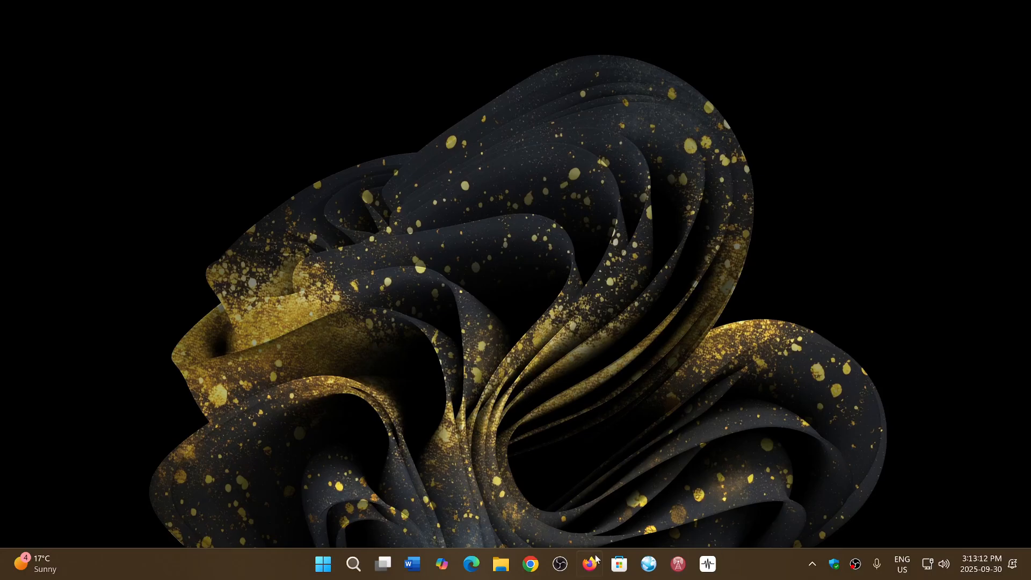
# - Launch Firefox from the taskbar and bring up its Help options menu
pyautogui.click(589, 564)
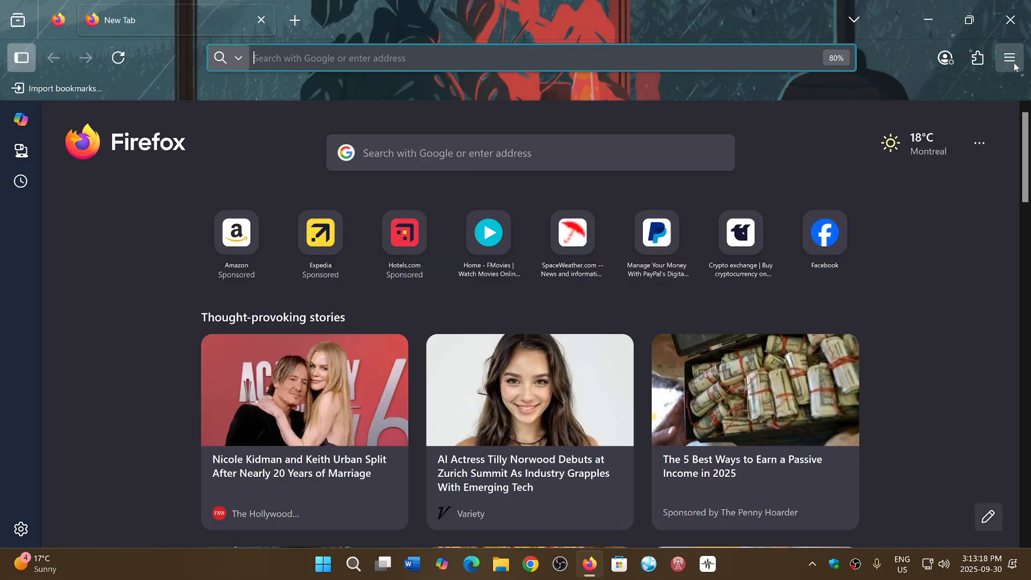
pyautogui.click(1010, 57)
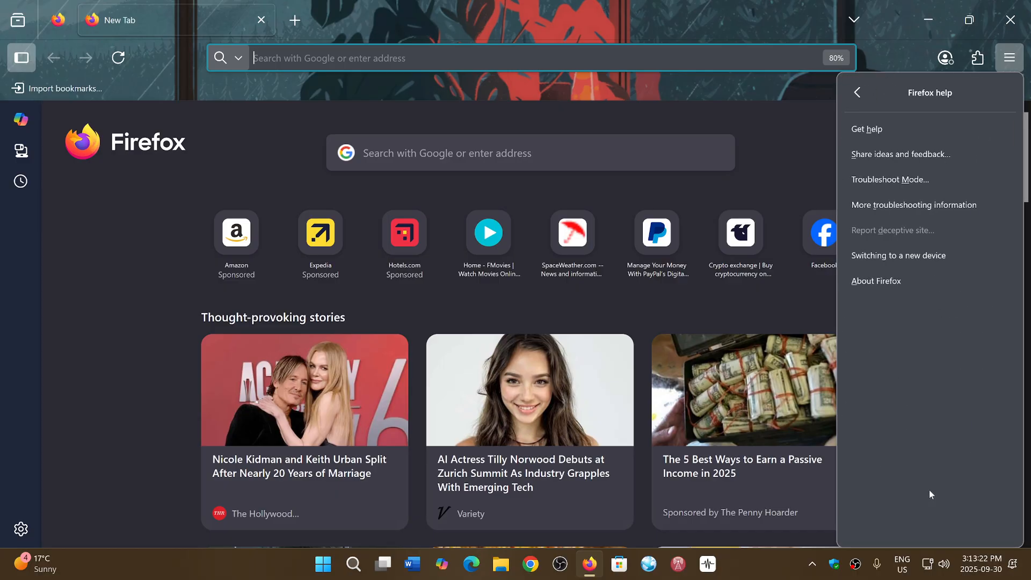
# - Show the About Mozilla Firefox window reporting version 143.0.3 (64-bit) up to date
pyautogui.click(876, 281)
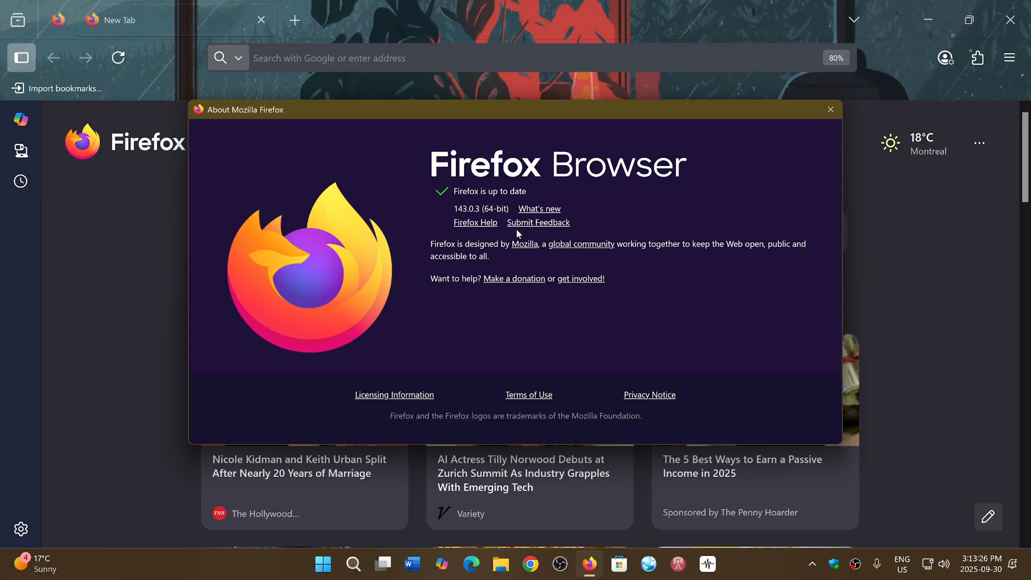
pyautogui.moveTo(727, 344)
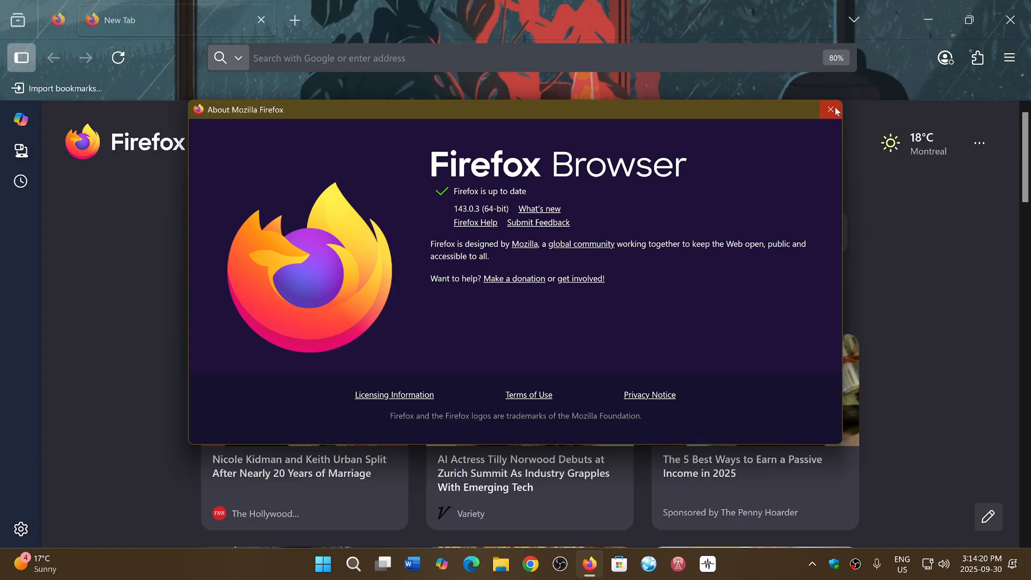
# - Close the About Firefox window, returning to the new tab page
pyautogui.click(830, 110)
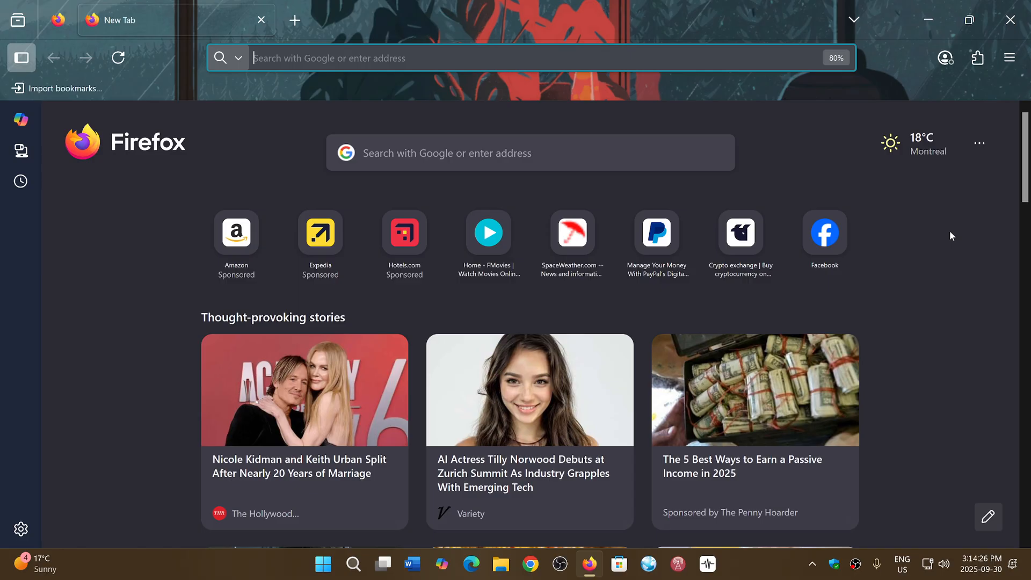
pyautogui.moveTo(951, 256)
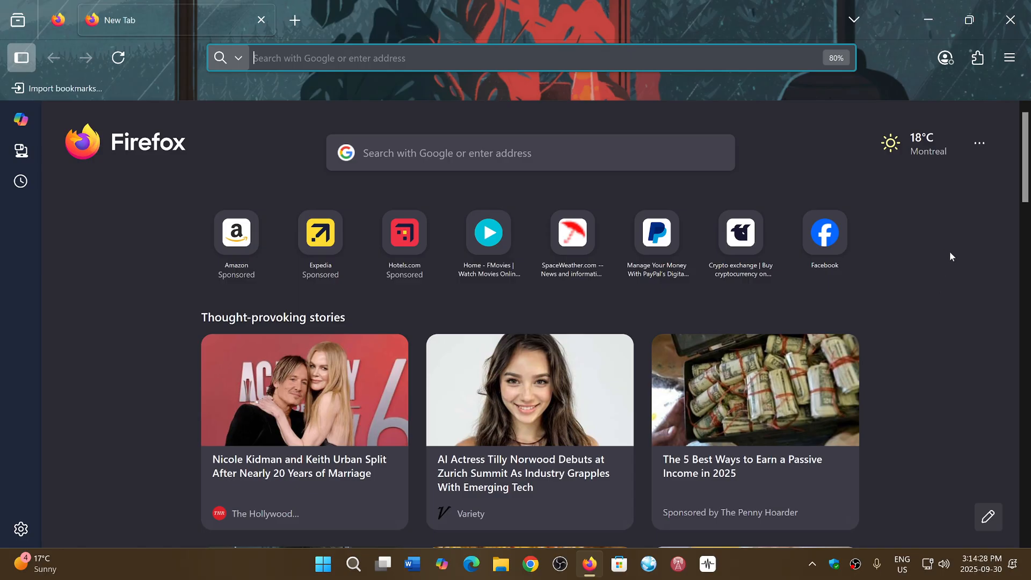